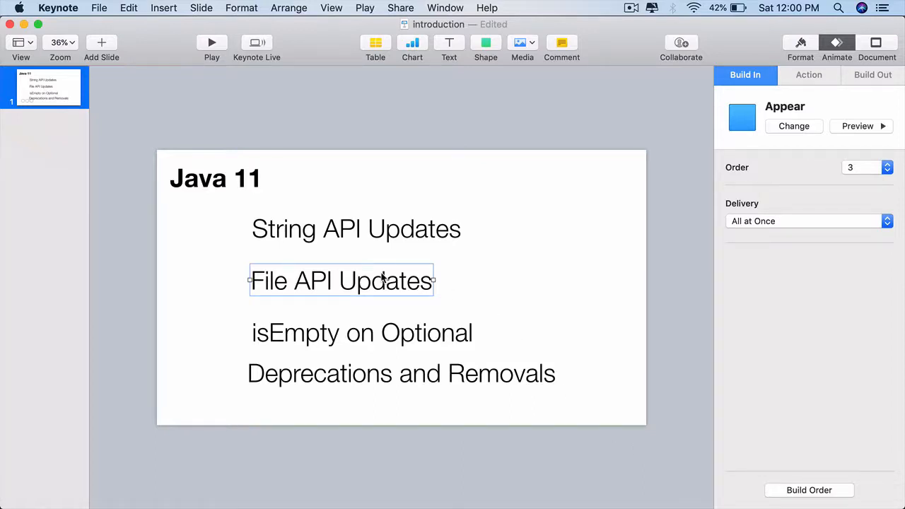
pyautogui.moveTo(346, 300)
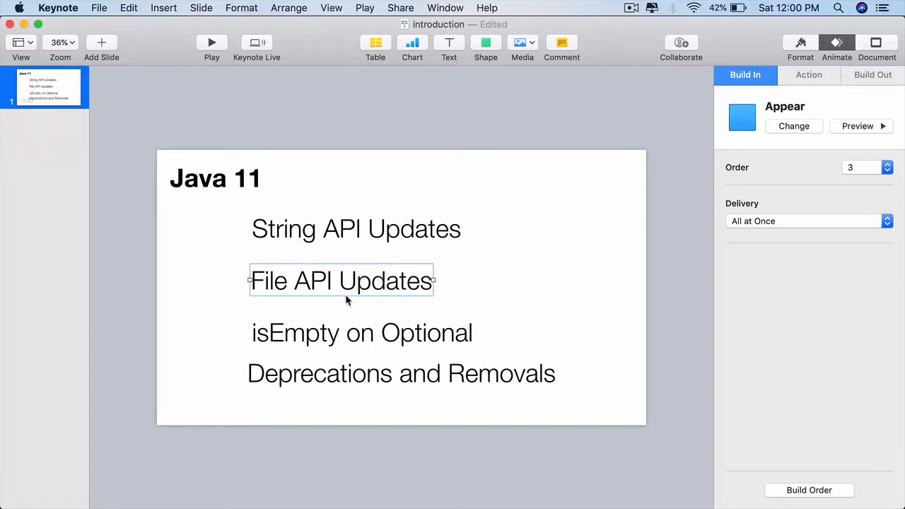
pyautogui.moveTo(493, 195)
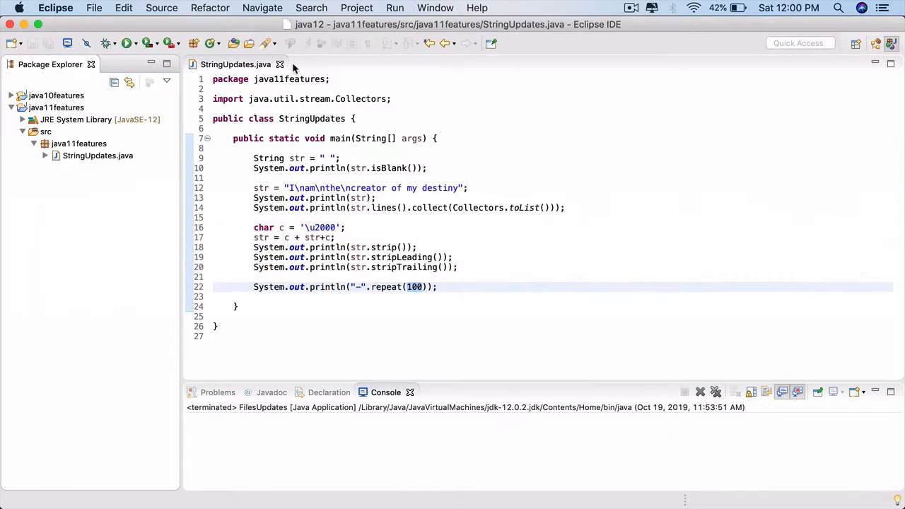
# Step: Create class FilesUpdates in java11features with a public static void main stub
pyautogui.click(80, 144)
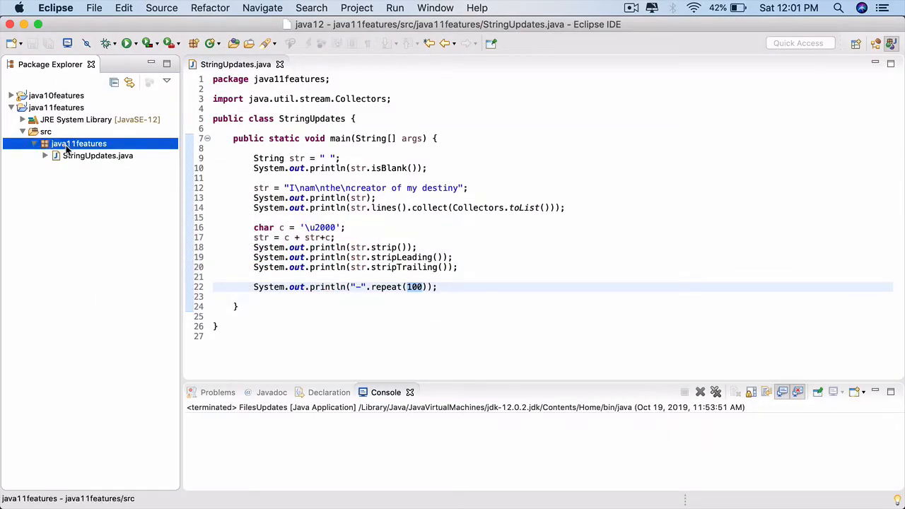
pyautogui.rightClick(79, 145)
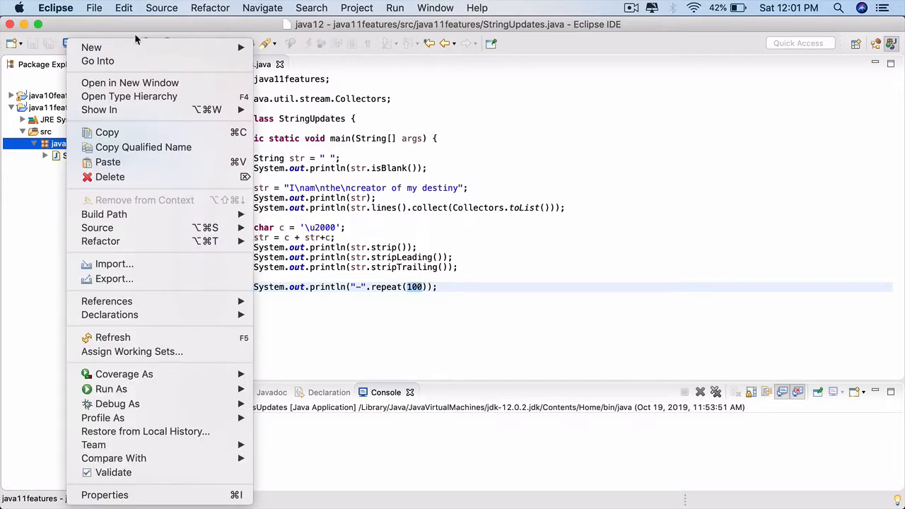
pyautogui.click(91, 47)
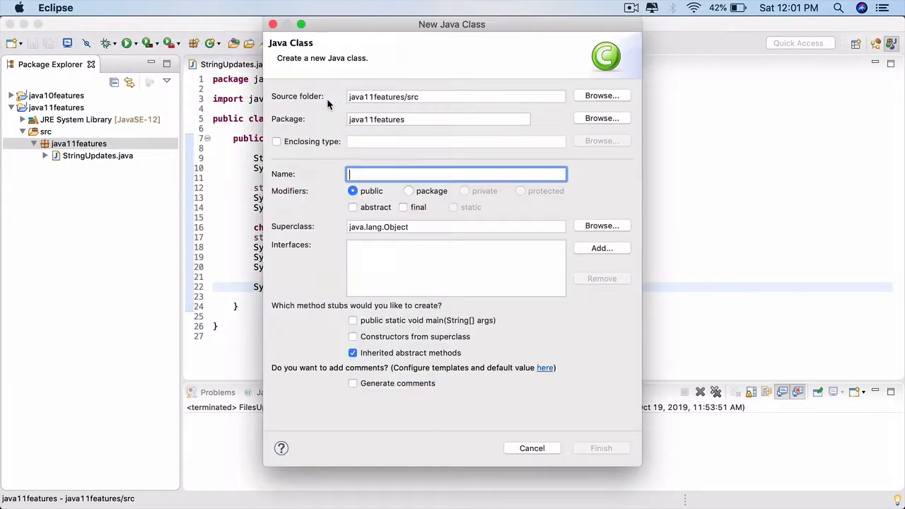
pyautogui.write('FilesUpdates')
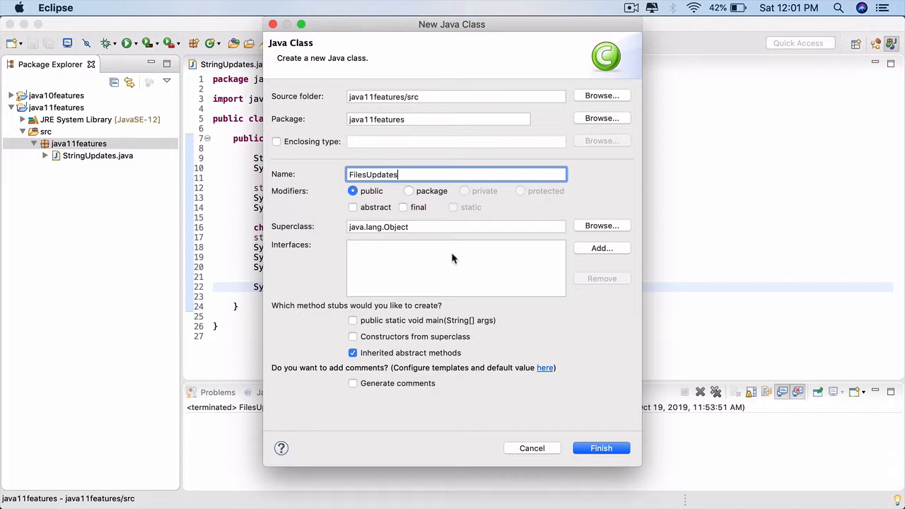
pyautogui.click(354, 319)
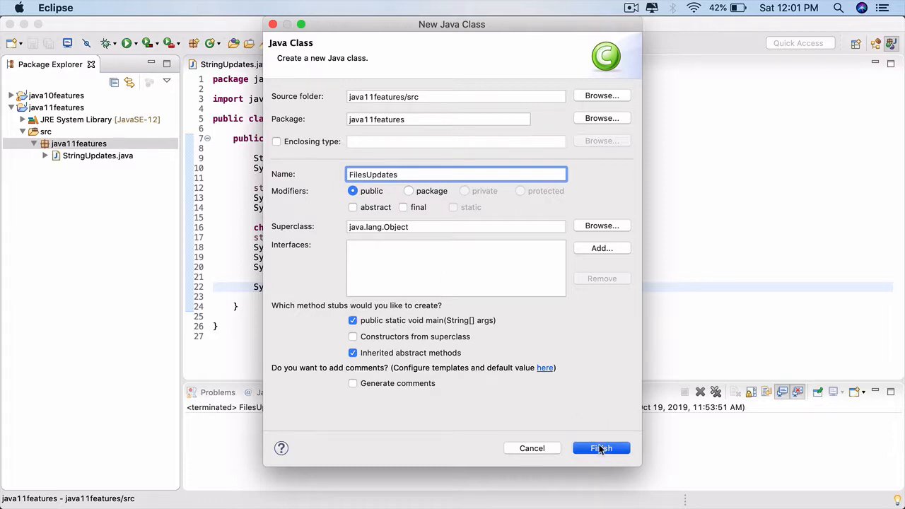
pyautogui.click(601, 448)
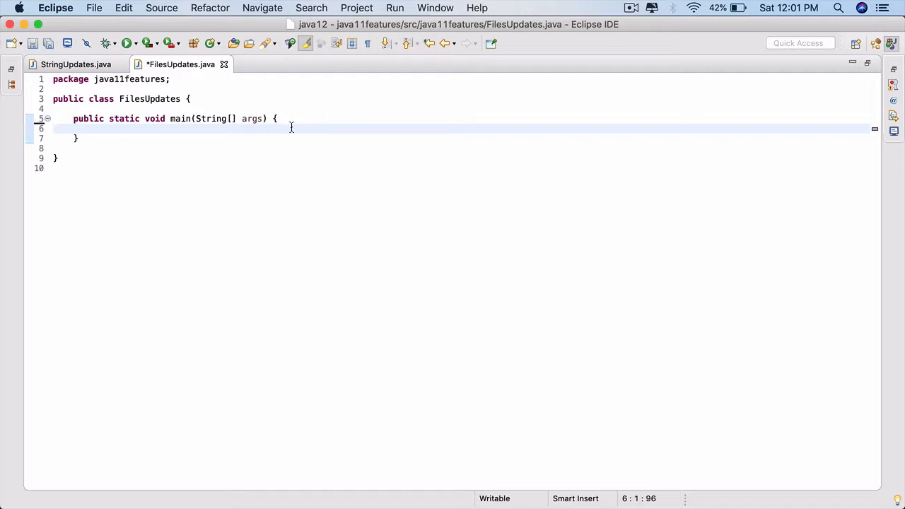
# Step: Start Files.writeString with Files.createTempFile("test", ".txt") as the target file
pyautogui.write('F')
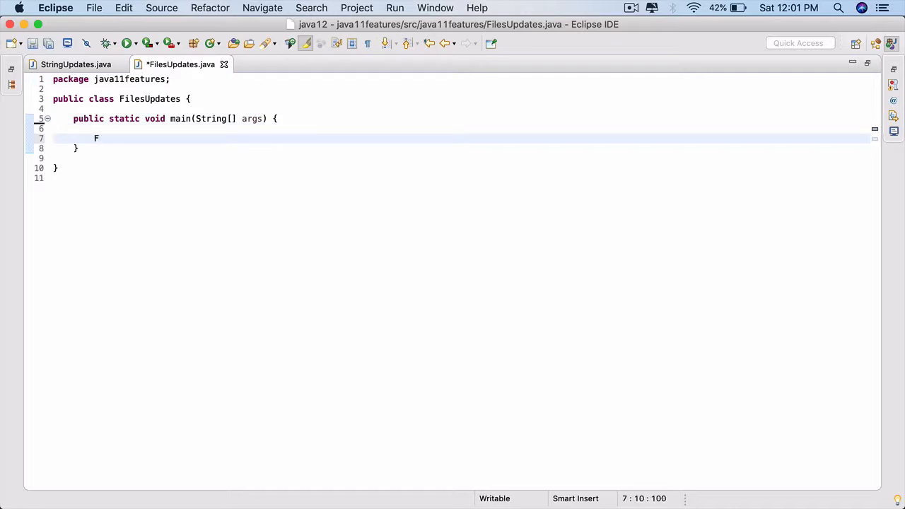
pyautogui.write('iles.writ')
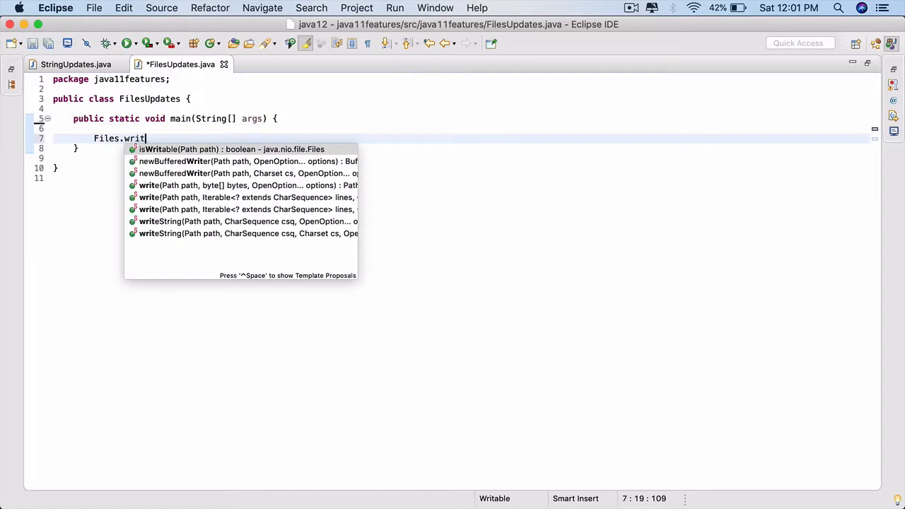
pyautogui.write('str')
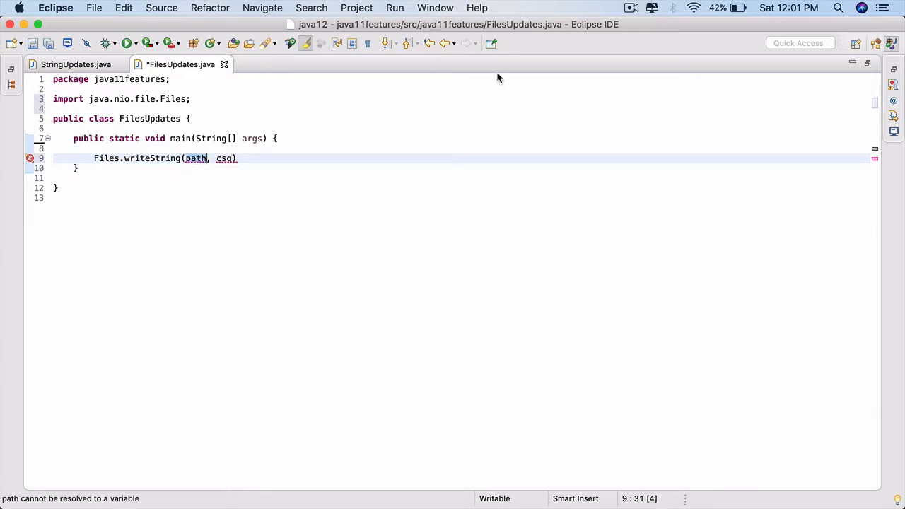
pyautogui.write('Files.createte')
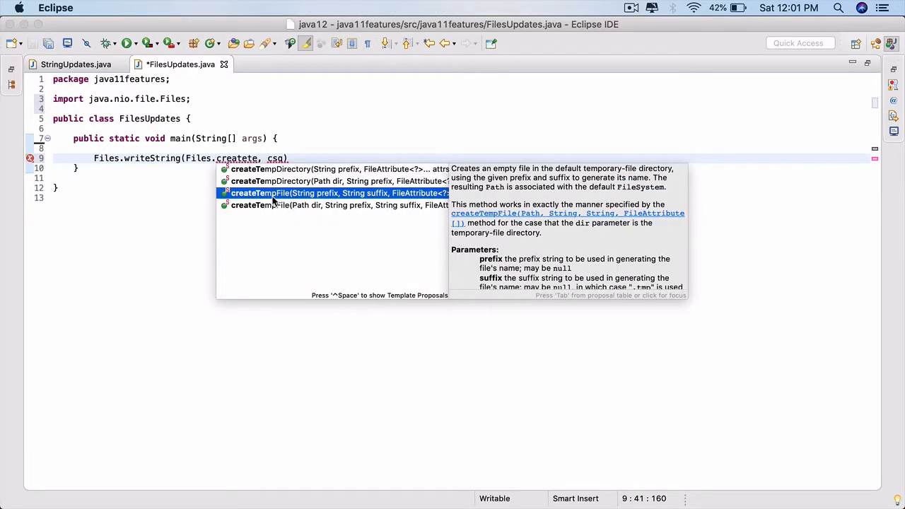
pyautogui.moveTo(373, 201)
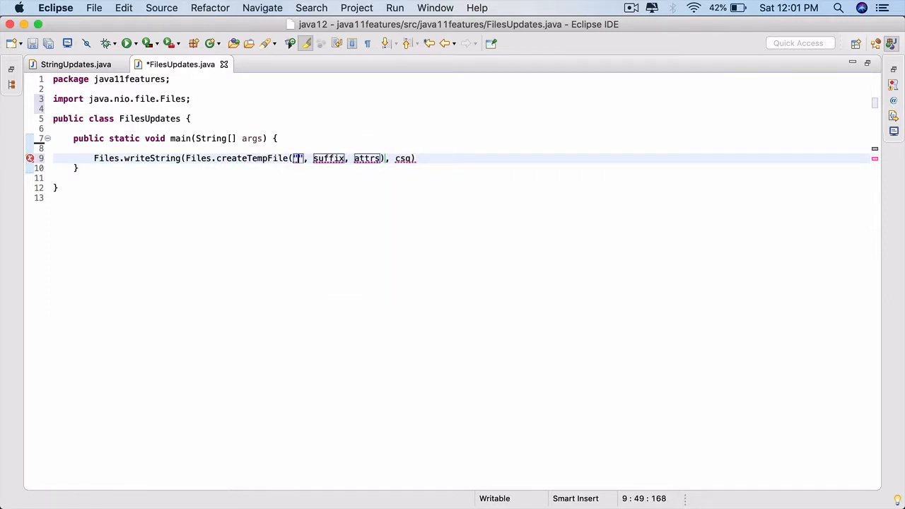
pyautogui.write('test')
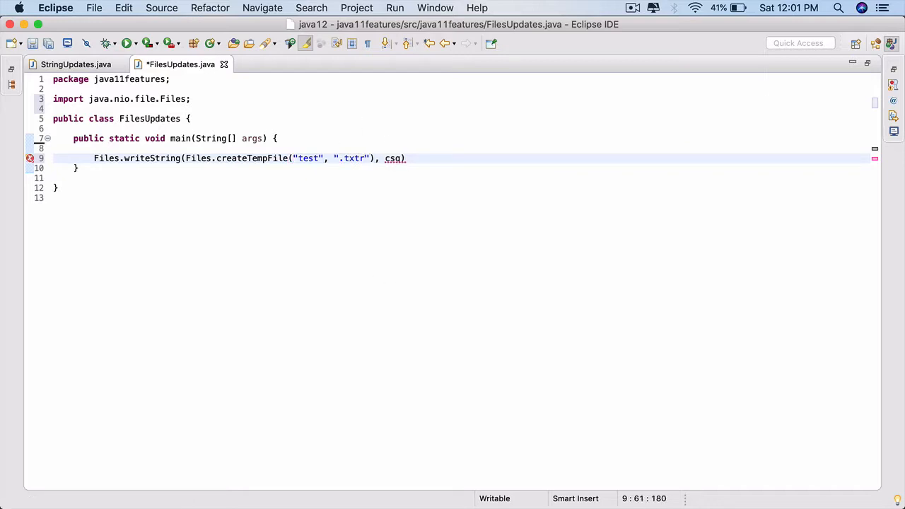
pyautogui.press('Backspace')
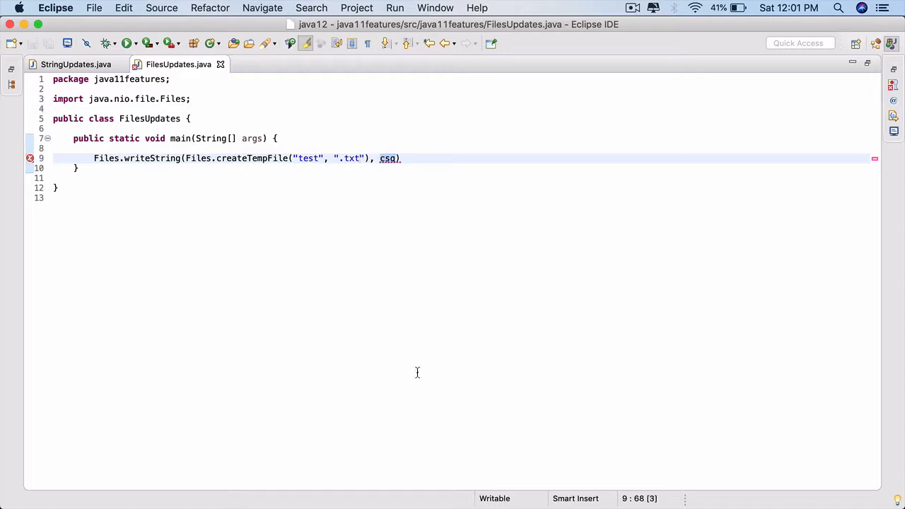
# Step: Pass "Java 11 is cool" as the text to write and end the statement
pyautogui.write('"Java "')
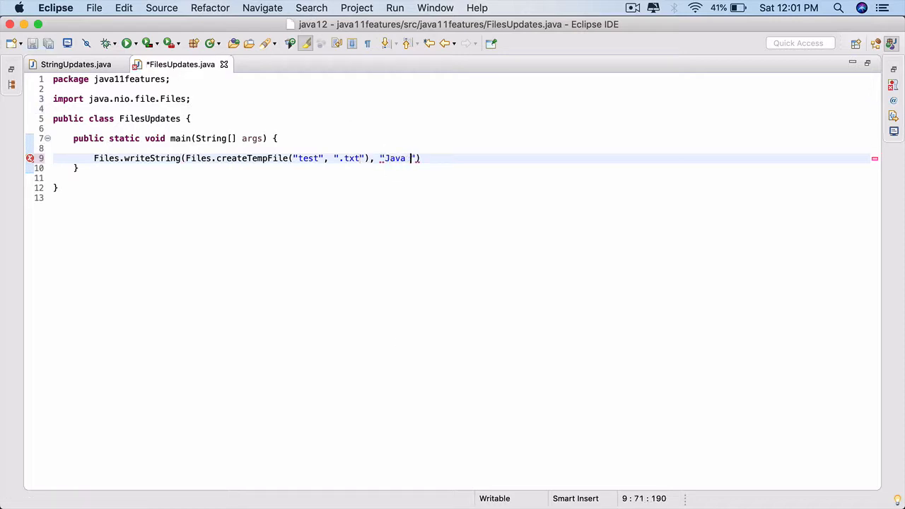
pyautogui.write('11 is co')
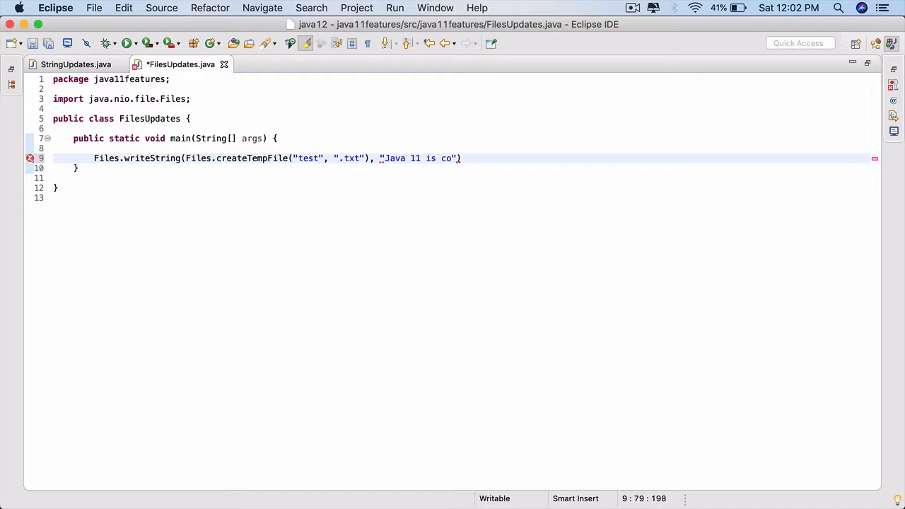
pyautogui.write('ol')
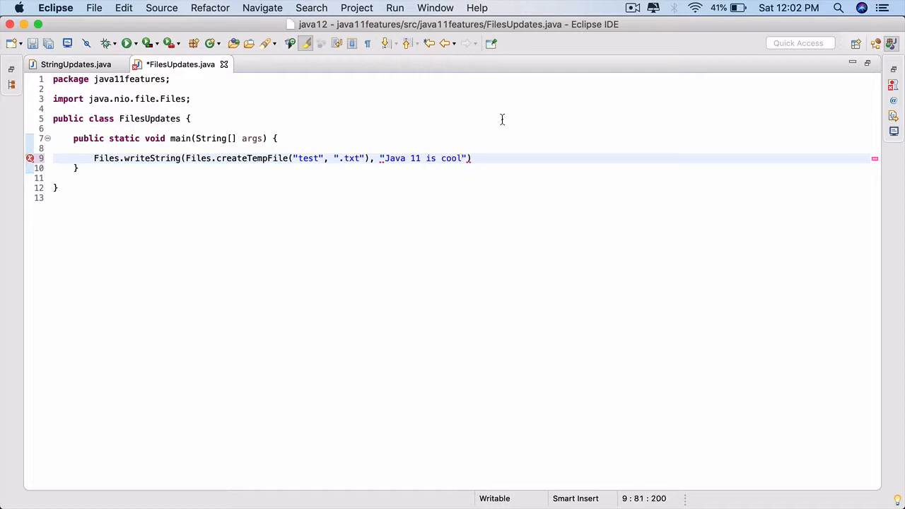
pyautogui.write(';')
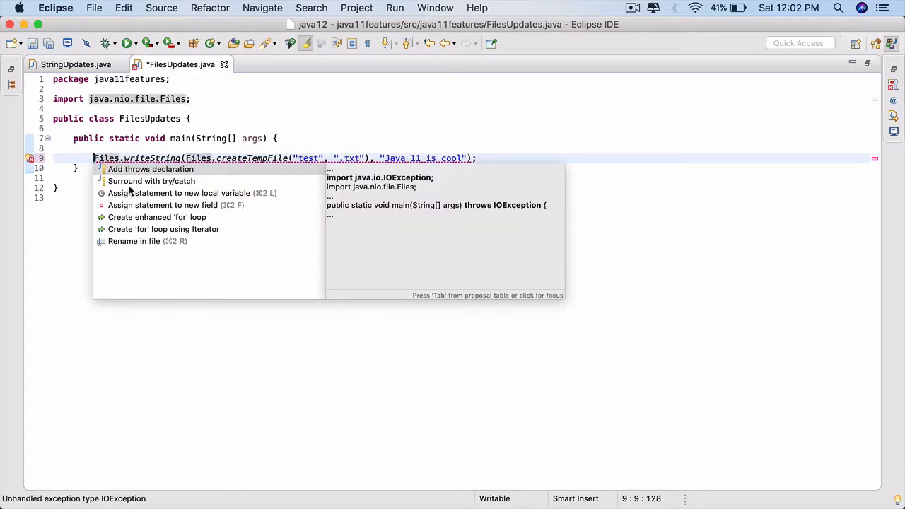
pyautogui.moveTo(141, 186)
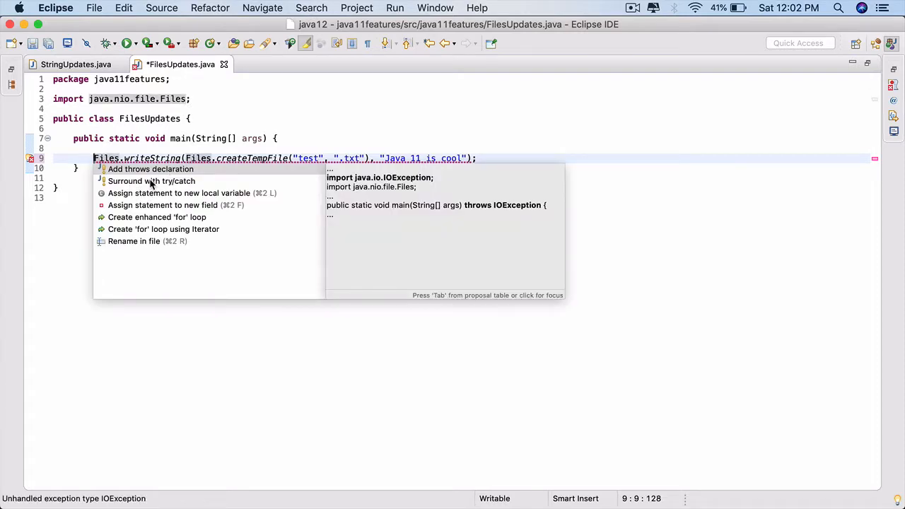
# Step: Add throws IOException to main, assign the written Path to a local variable, and start a sysout
pyautogui.click(150, 168)
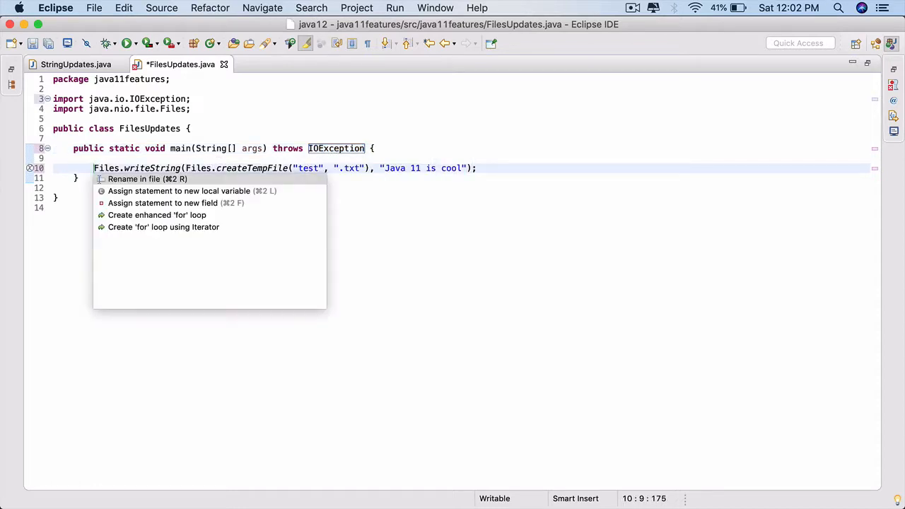
pyautogui.click(180, 191)
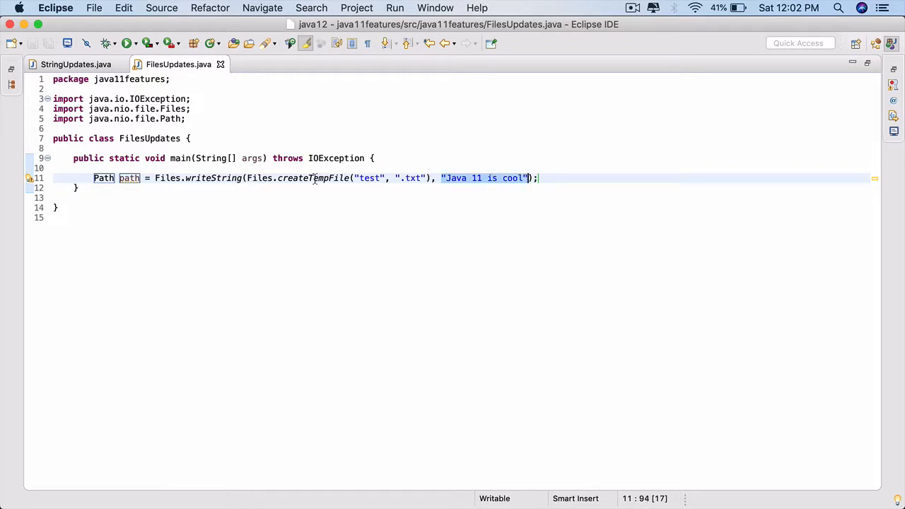
pyautogui.write('sys')
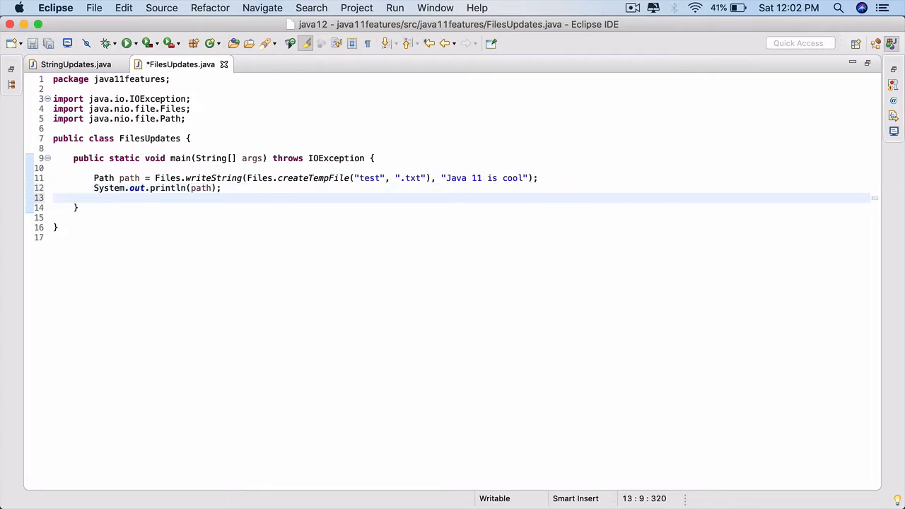
# Step: Read the file back with Files.readString(path) into local String str and start a sysout for it
pyautogui.write('Files.')
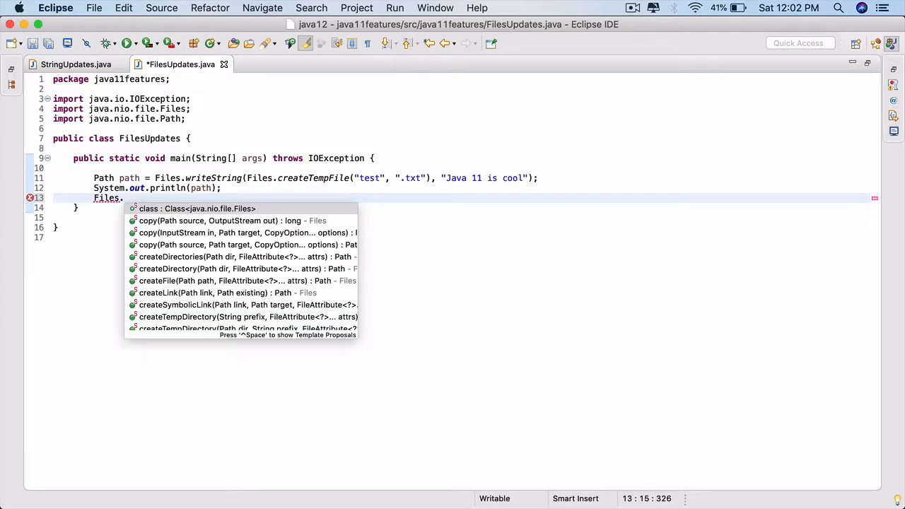
pyautogui.write('read')
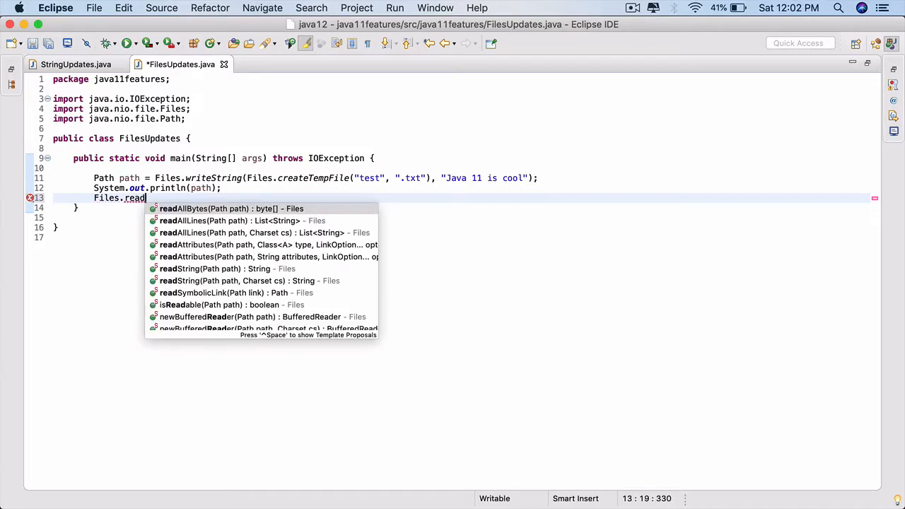
pyautogui.click(224, 269)
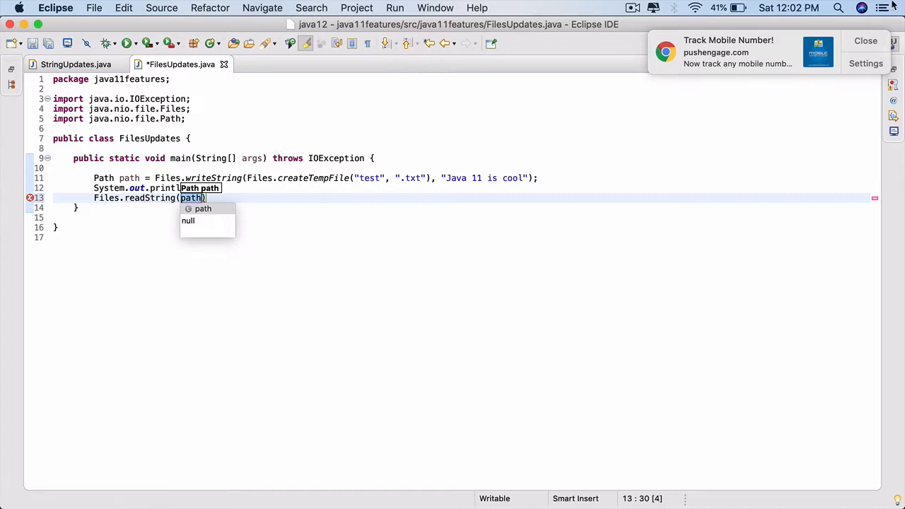
pyautogui.click(866, 40)
pyautogui.write(';')
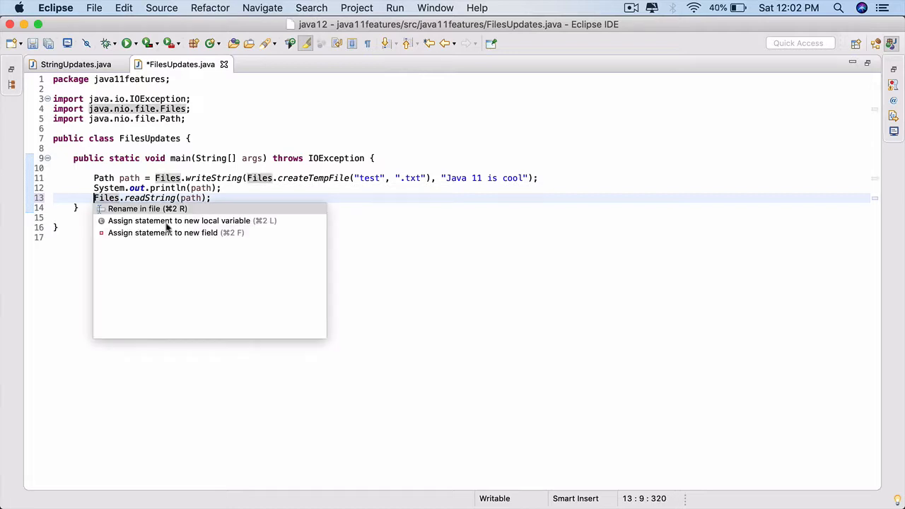
pyautogui.click(178, 221)
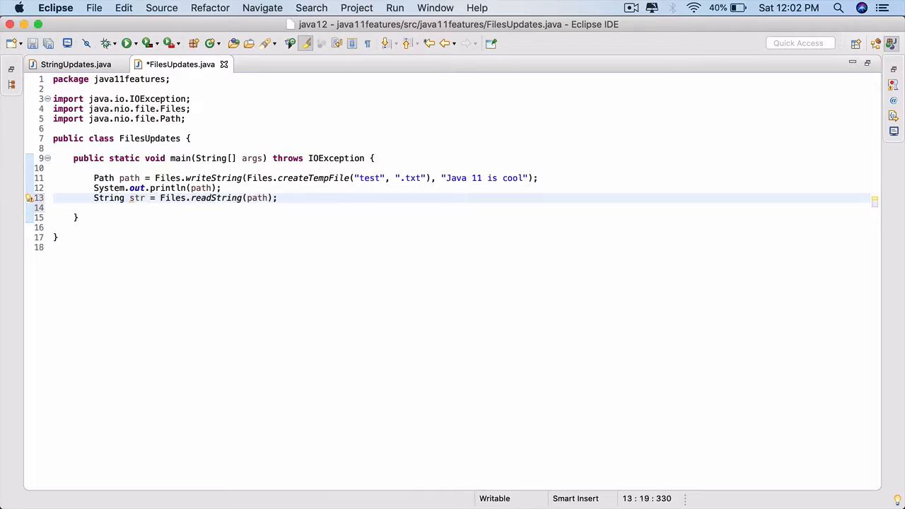
pyautogui.write('sysout')
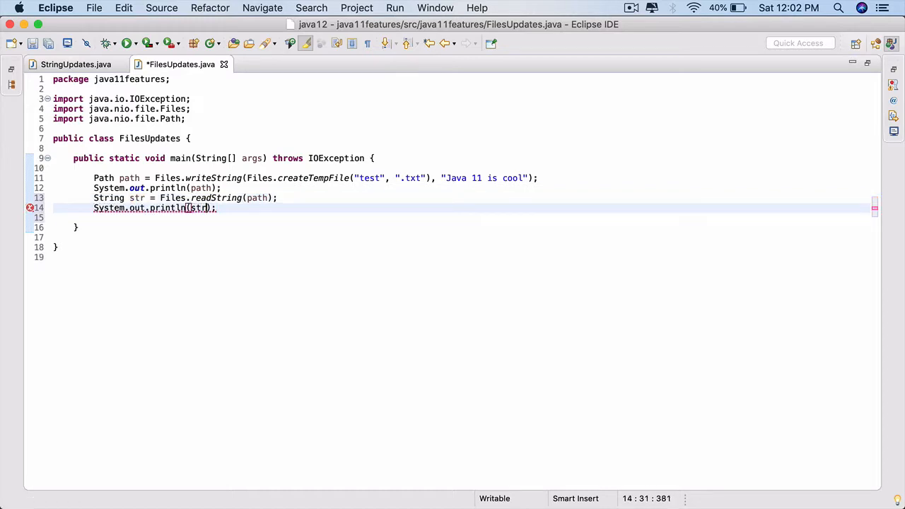
# Step: Run FilesUpdates as a Java application and highlight the printed temp file path in the console
pyautogui.rightClick(198, 208)
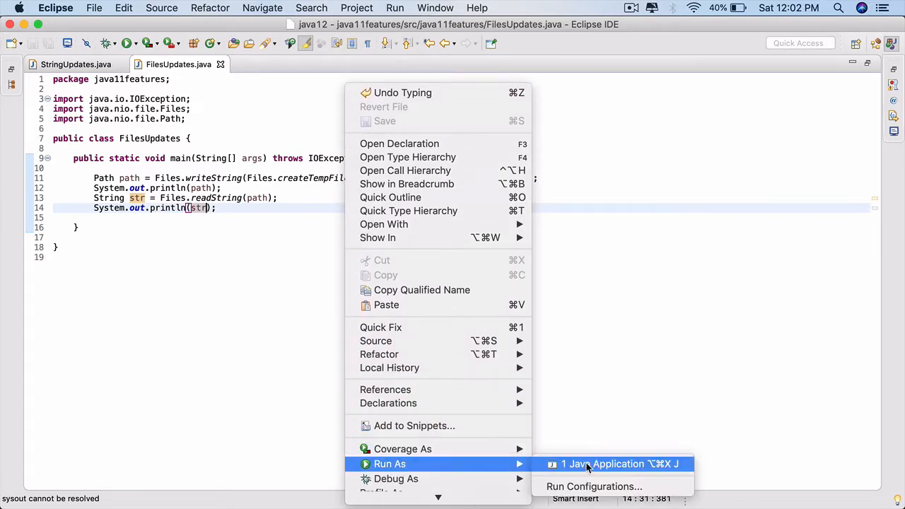
pyautogui.click(621, 464)
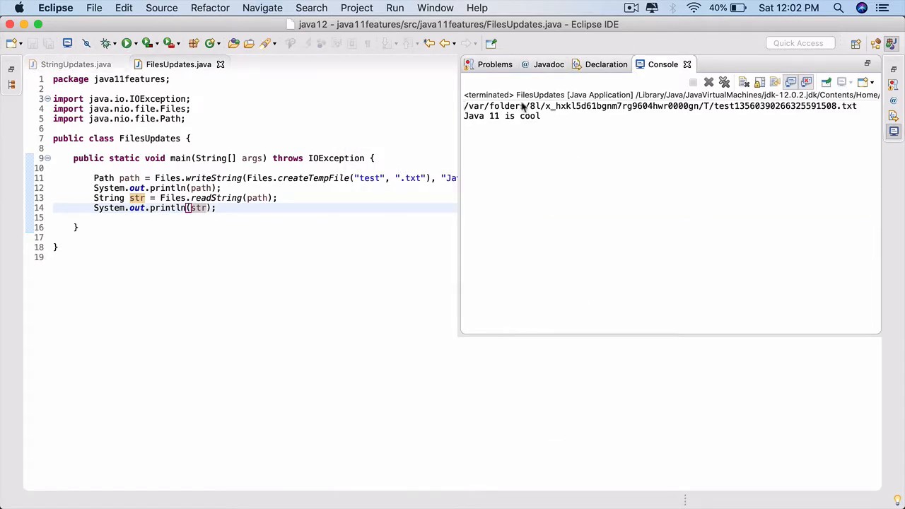
pyautogui.moveTo(464, 106); pyautogui.dragTo(605, 106)
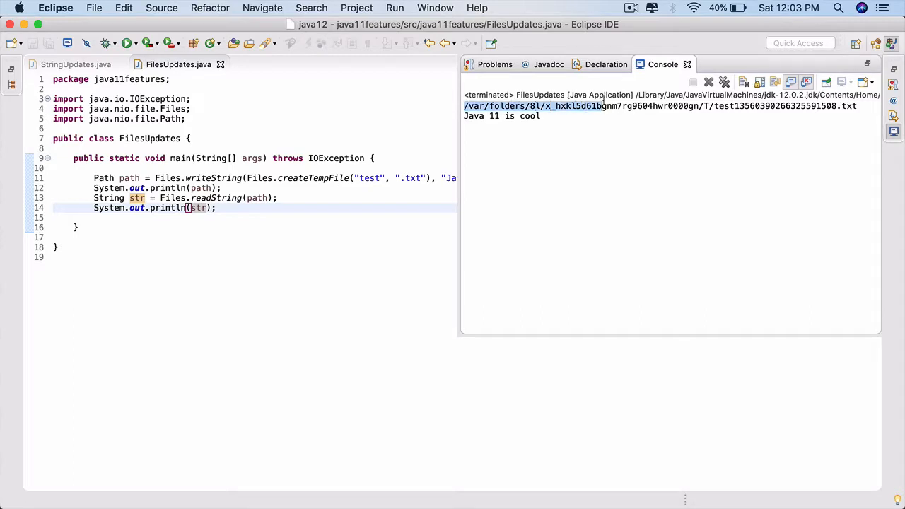
pyautogui.moveTo(601, 106); pyautogui.dragTo(715, 106)
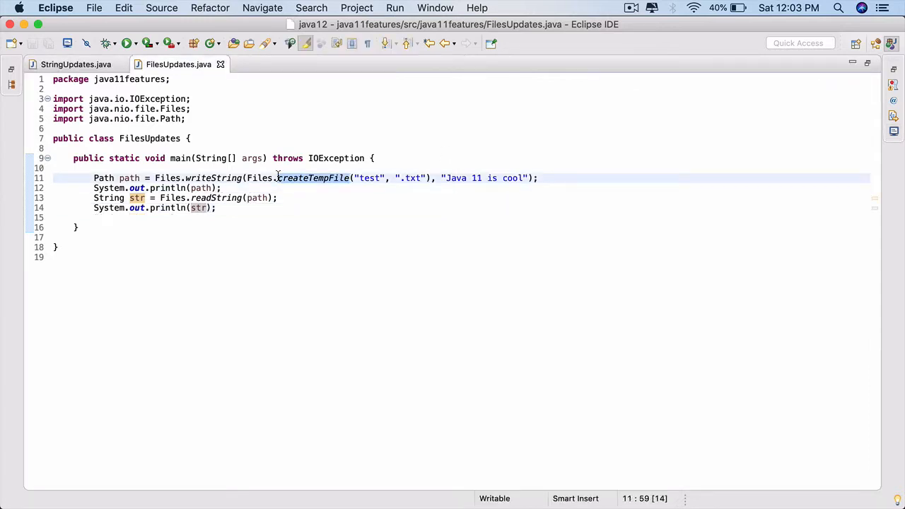
pyautogui.click(283, 187)
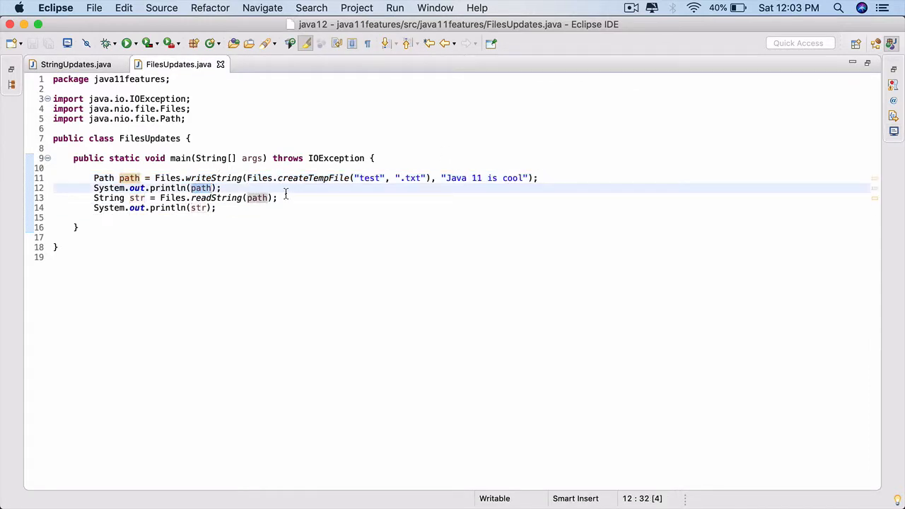
pyautogui.moveTo(93, 187); pyautogui.dragTo(277, 198)
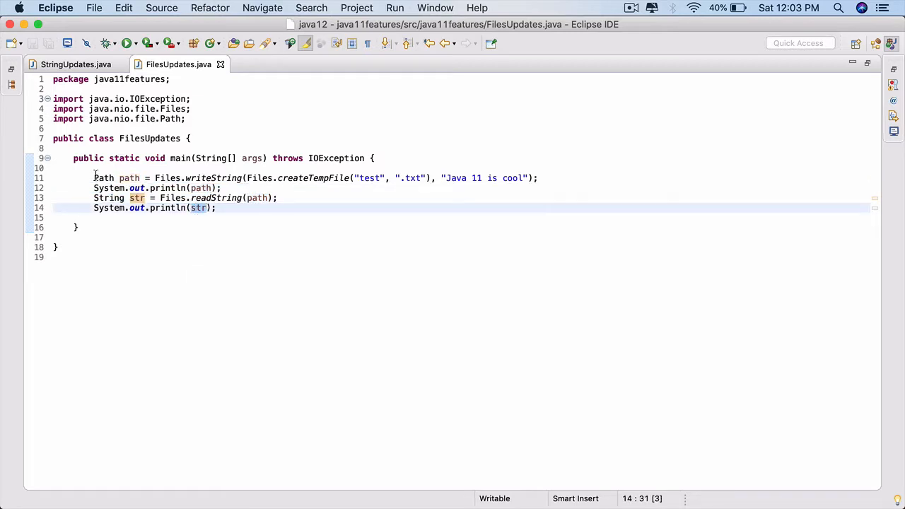
pyautogui.moveTo(94, 178); pyautogui.dragTo(218, 208)
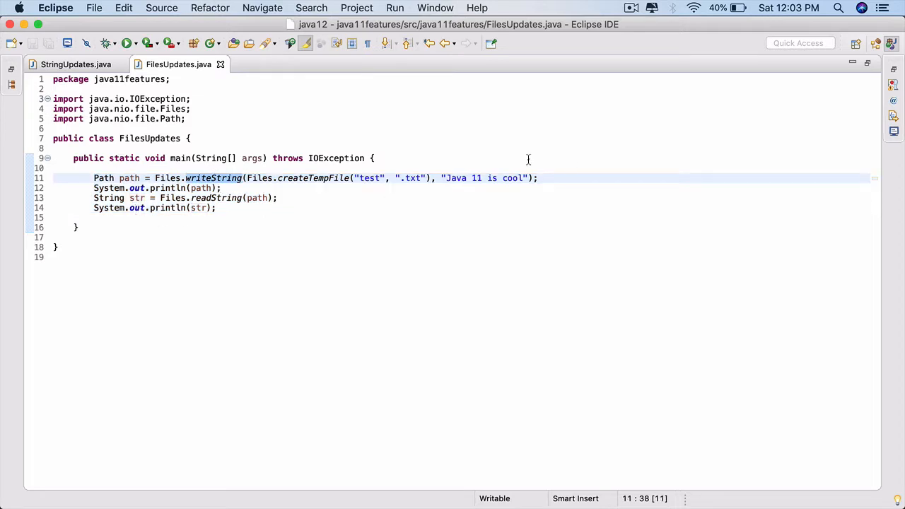
pyautogui.moveTo(422, 187)
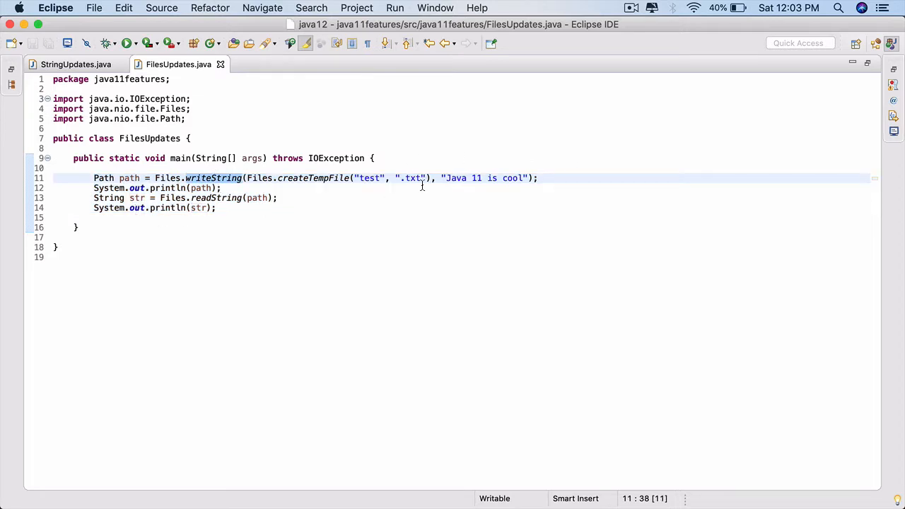